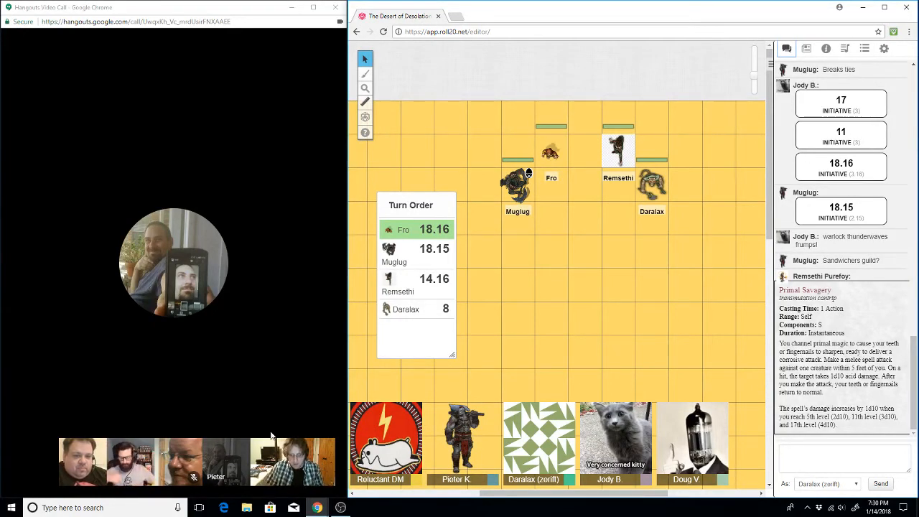
Roll initiative and post the Primal Savagery spell card to the chat log
click(342, 509)
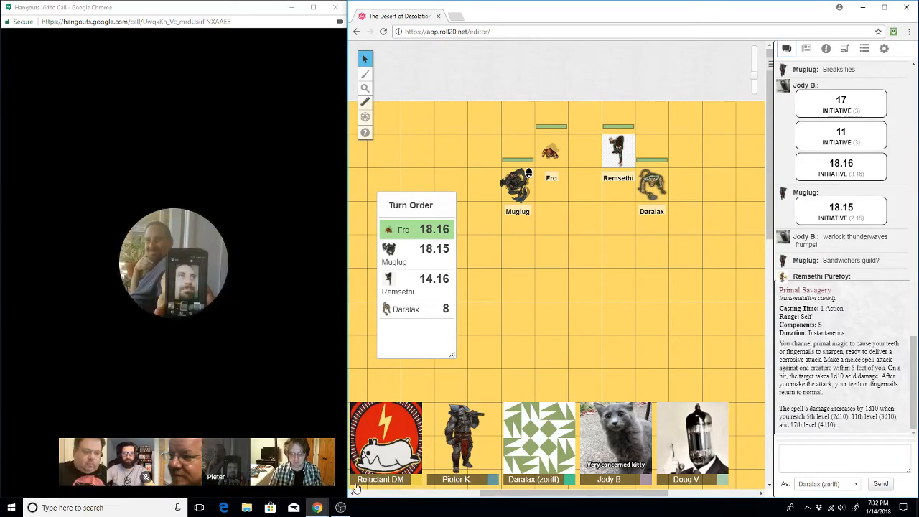
click(342, 508)
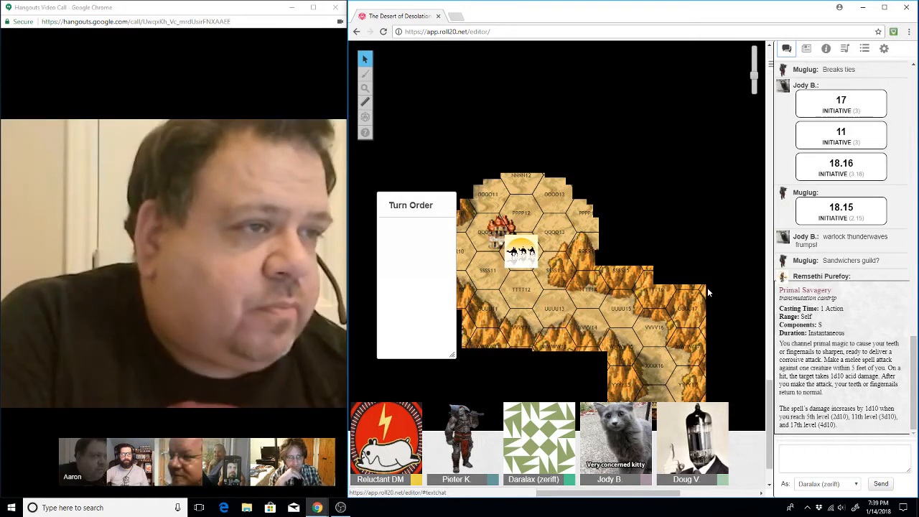
Close the Daralax character sheet and return to the Journal list of characters and handouts
click(807, 49)
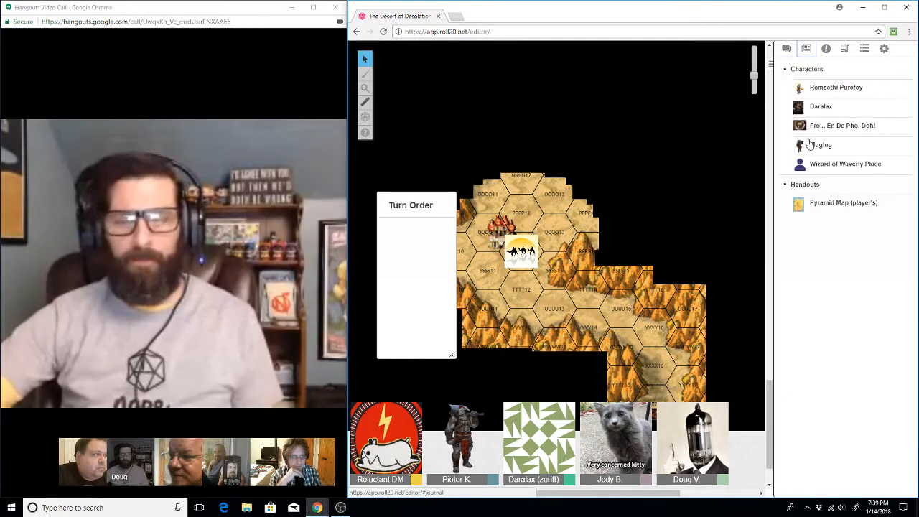
click(842, 125)
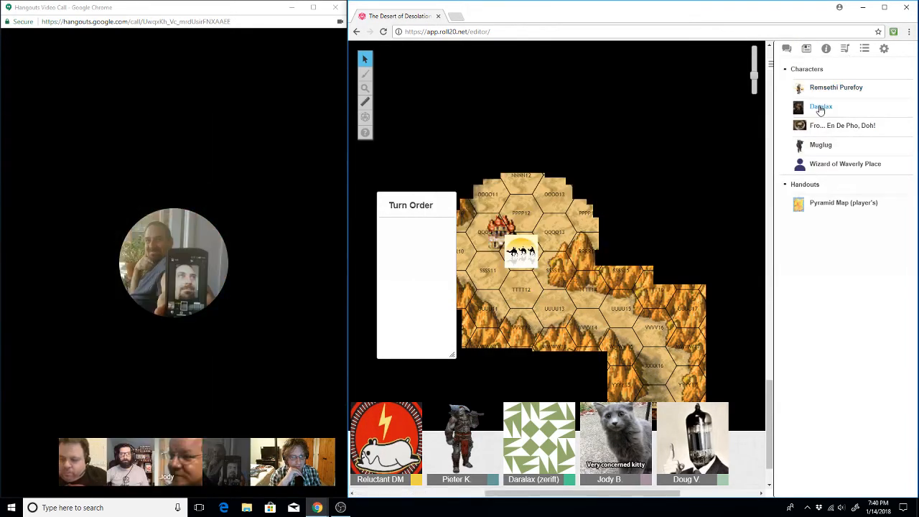
click(822, 107)
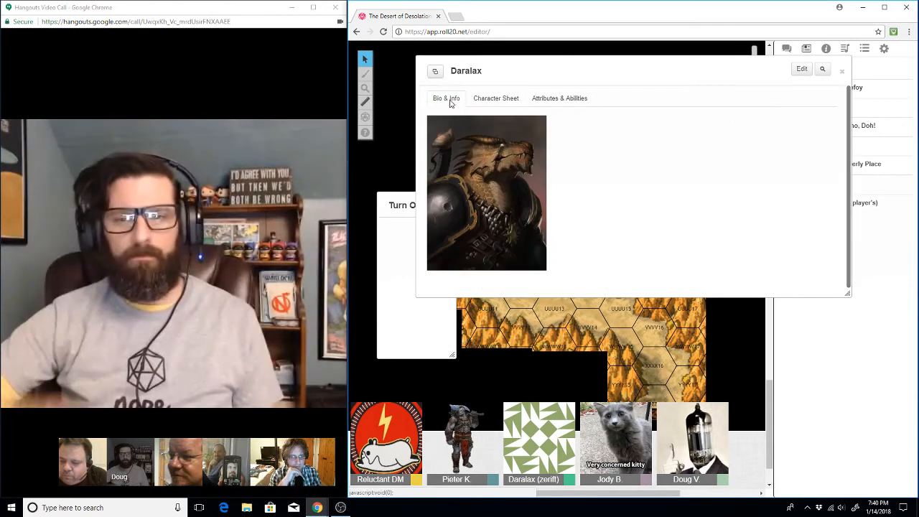
click(842, 70)
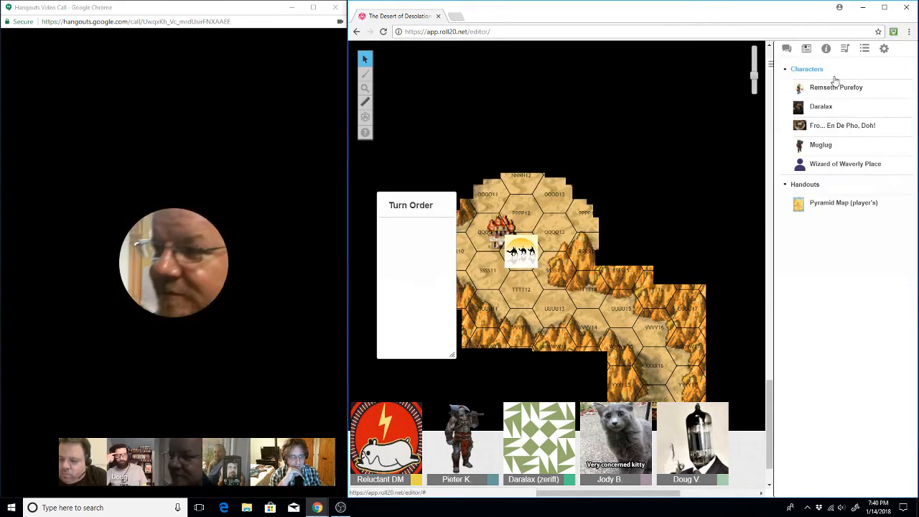
click(836, 87)
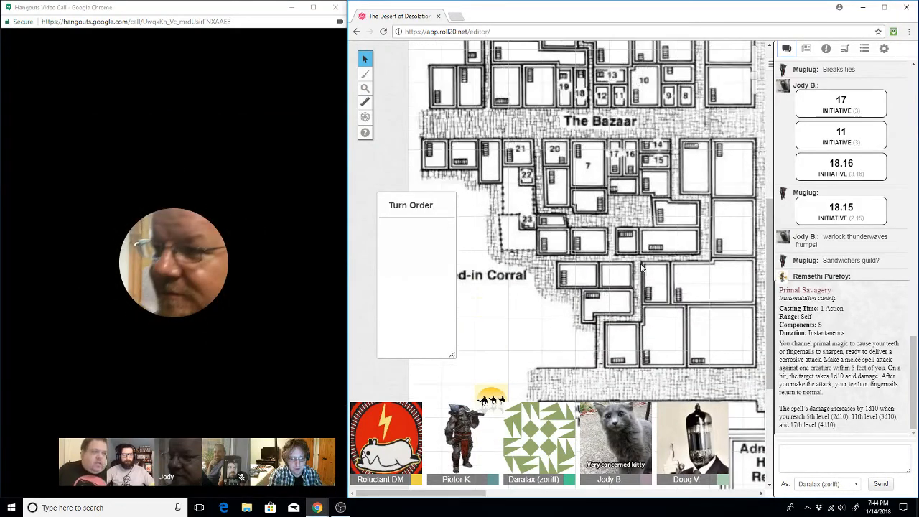
Scroll the city map so the Alleyways district shows above The Bazaar
scroll(down, 3)
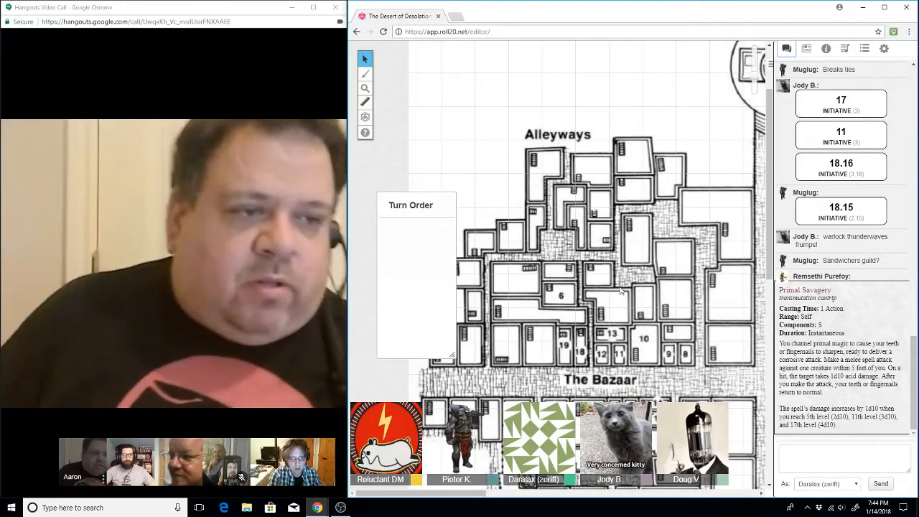
scroll(down, 3)
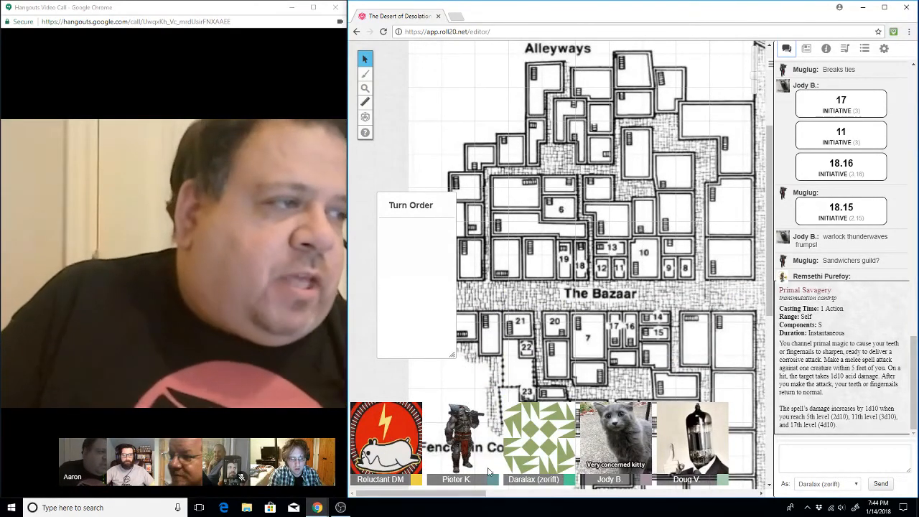
scroll(down, 3)
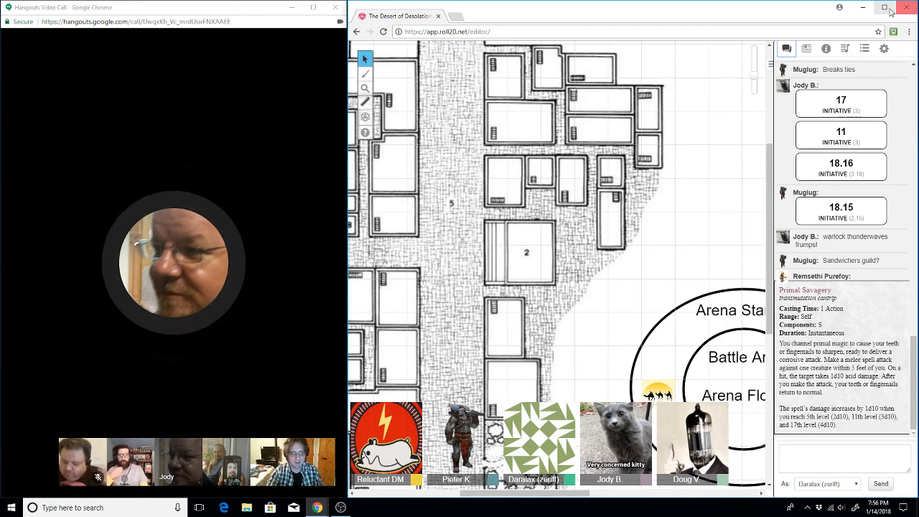
Show the Journal list of characters and the Pyramid Map handout
click(808, 49)
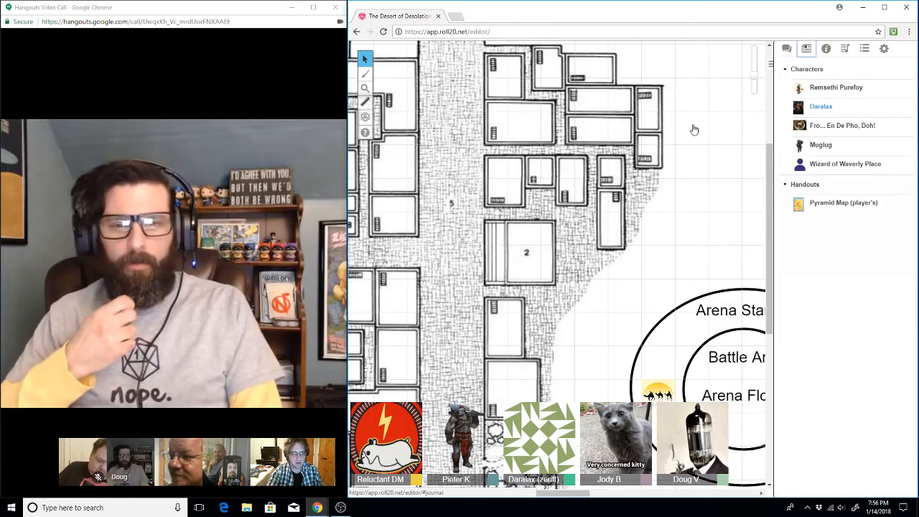
Open the Daralax character sheet and scroll to its backstory and Cloak of Billowing feature
click(822, 106)
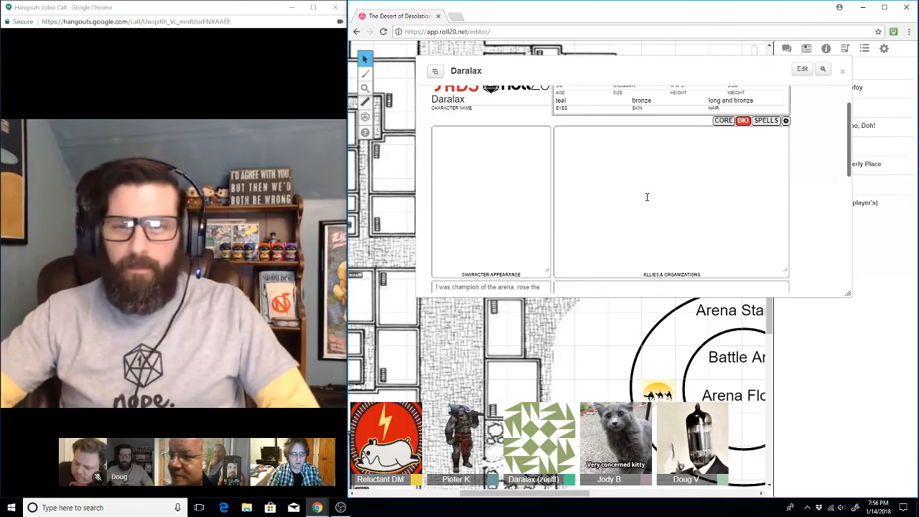
scroll(down, 3)
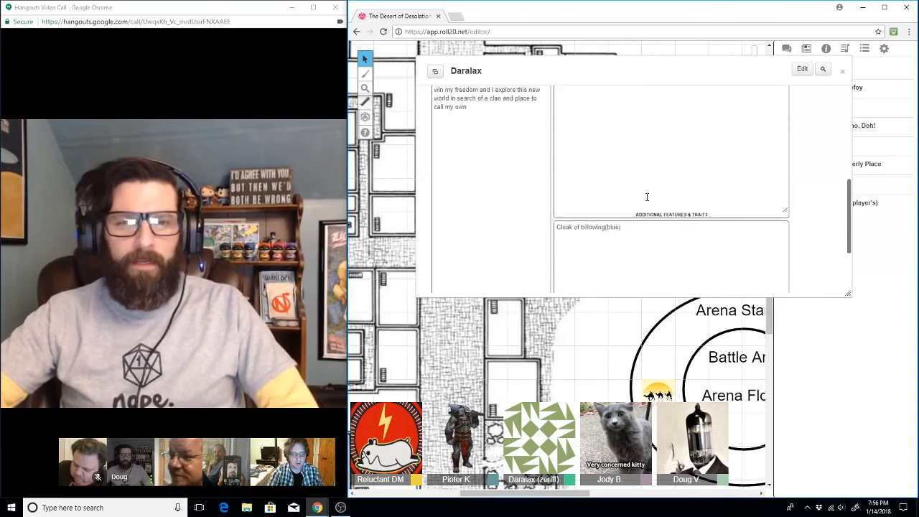